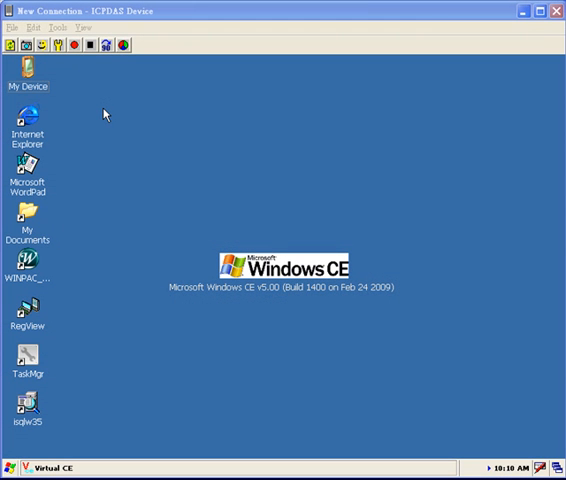
mouse_move(198, 132)
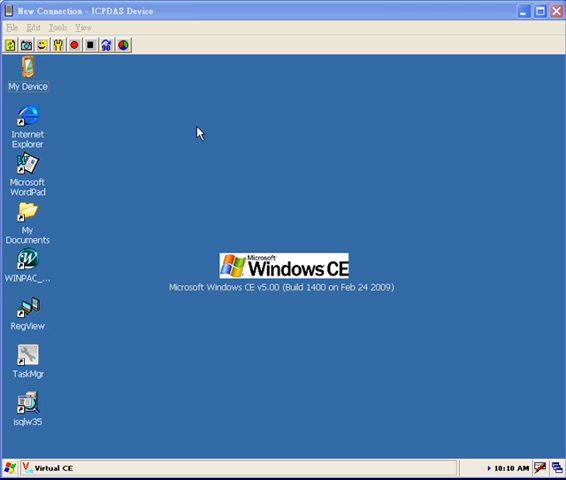
mouse_move(132, 120)
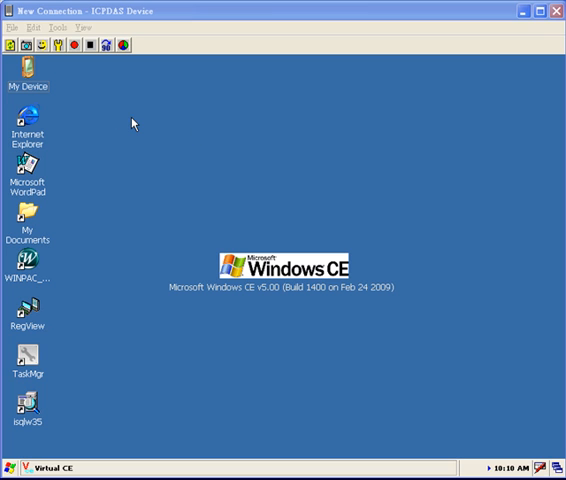
Browse My Device to the System_Disk's Tools folder and select the DCON_CE folder
click(30, 78)
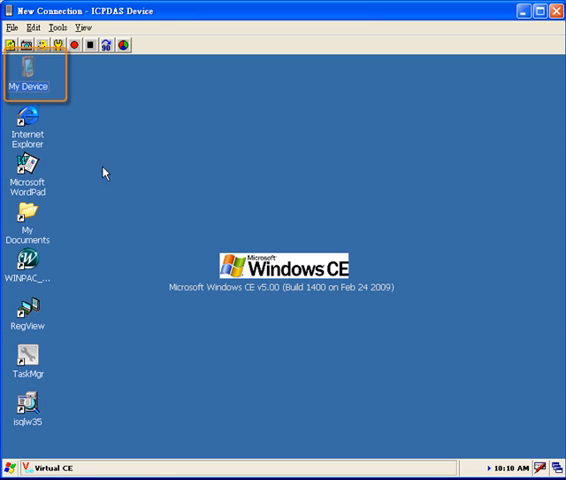
double_click(28, 78)
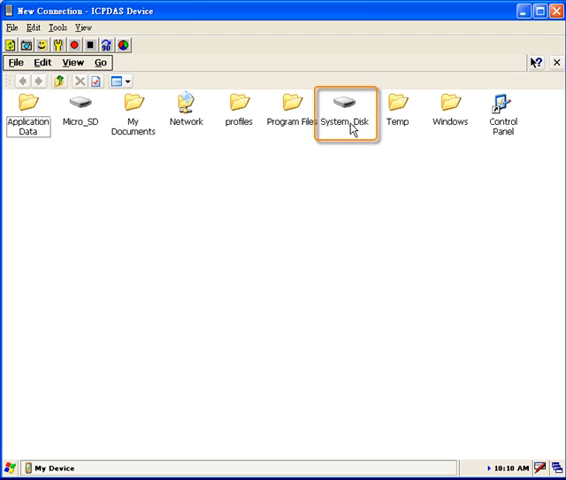
double_click(348, 104)
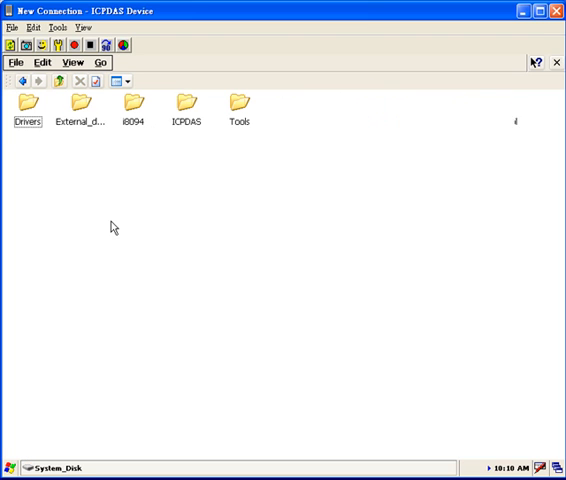
mouse_move(240, 138)
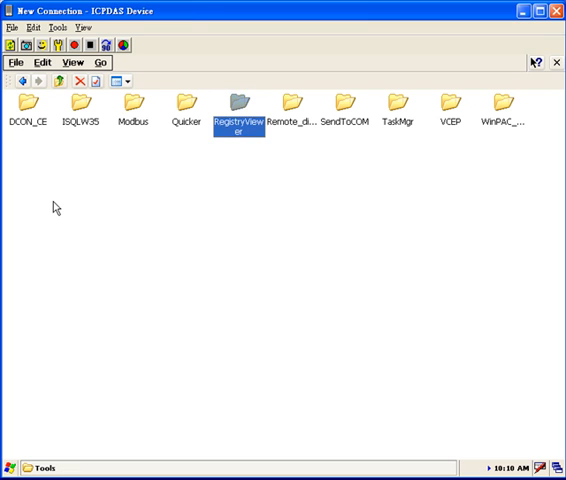
click(30, 112)
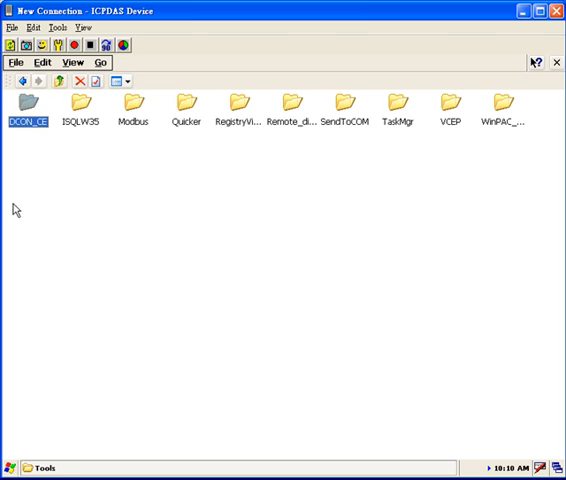
Enter the DCON_CE folder and launch the DCON CE executable to its splash screen
double_click(28, 110)
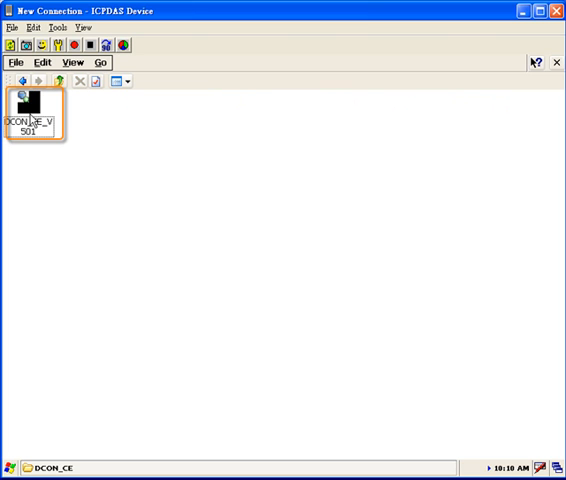
click(32, 112)
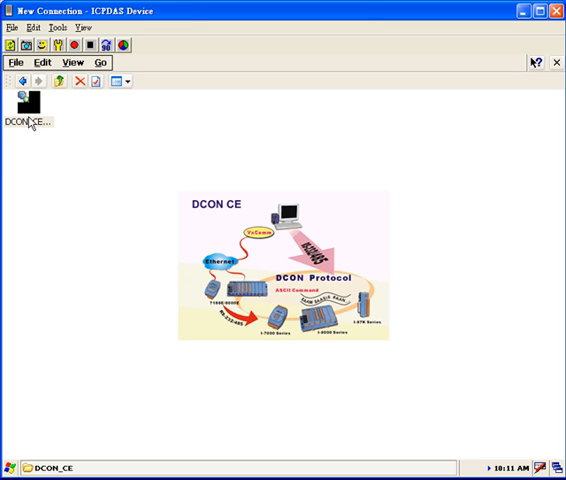
mouse_move(20, 182)
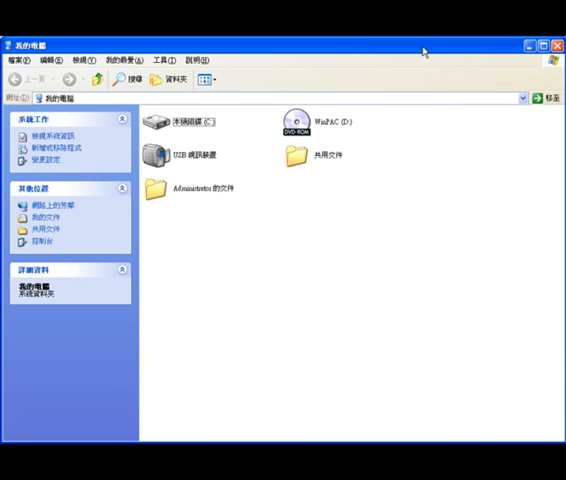
Browse the WinPAC CD (D:) into the napdos wp-8x4x_ce50 folder
click(320, 120)
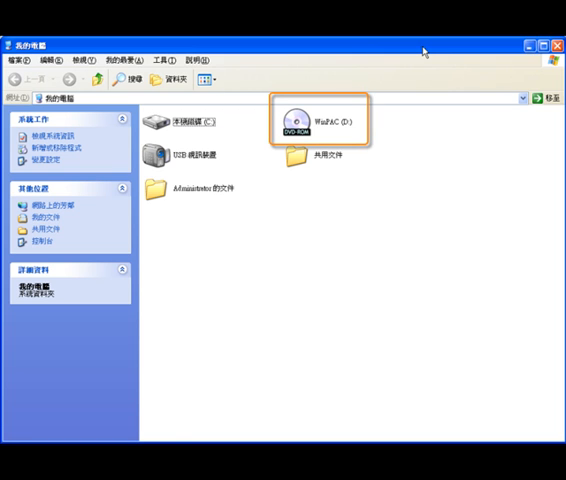
mouse_move(338, 136)
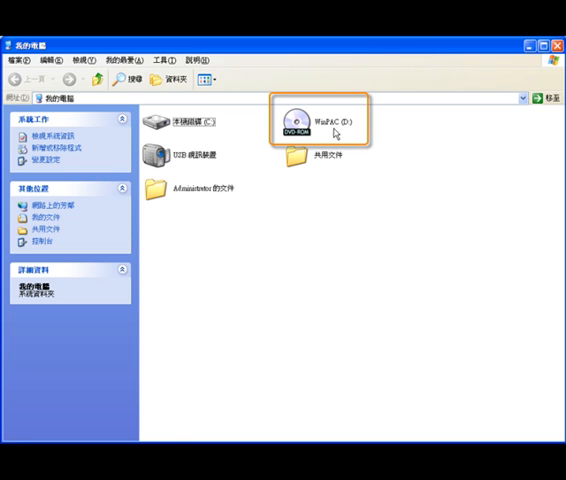
click(320, 120)
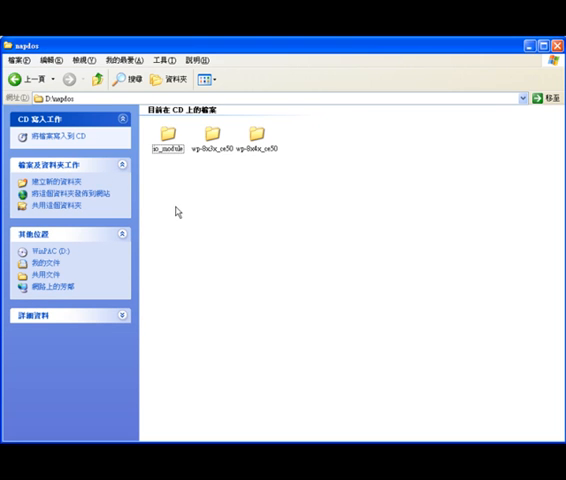
click(256, 136)
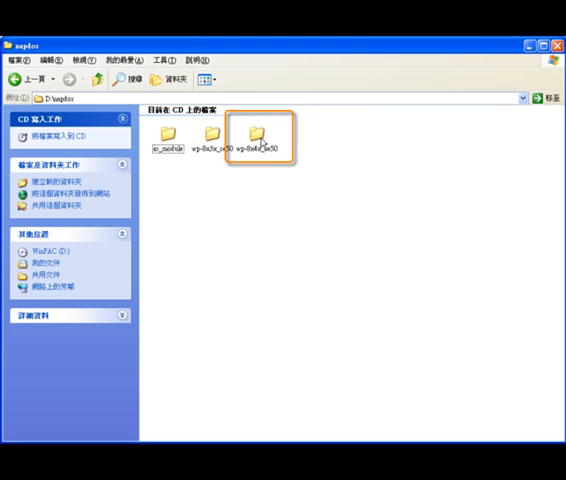
click(258, 136)
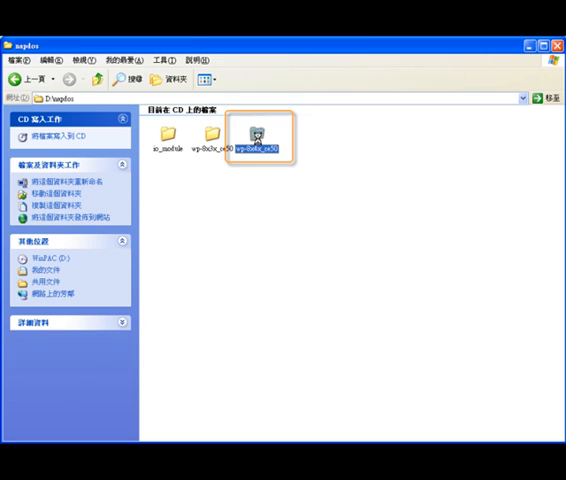
double_click(264, 130)
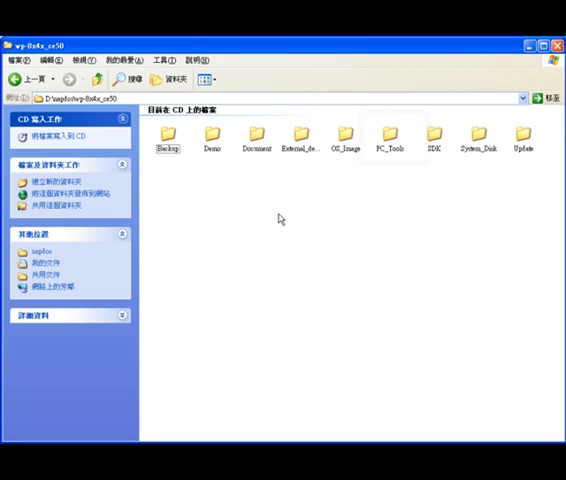
Go into PC_Tools > DCON_Utility and launch its setup program
click(392, 138)
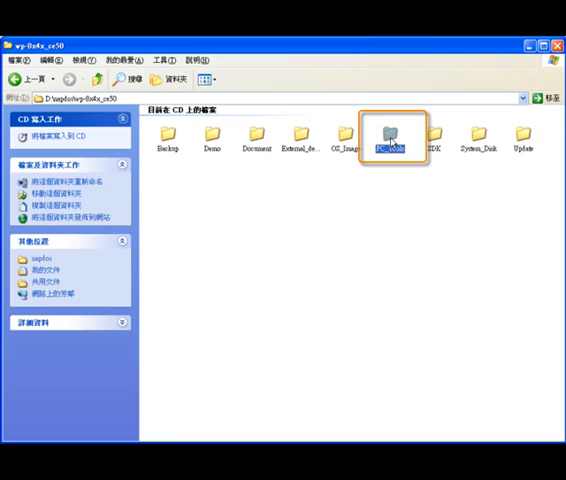
double_click(392, 136)
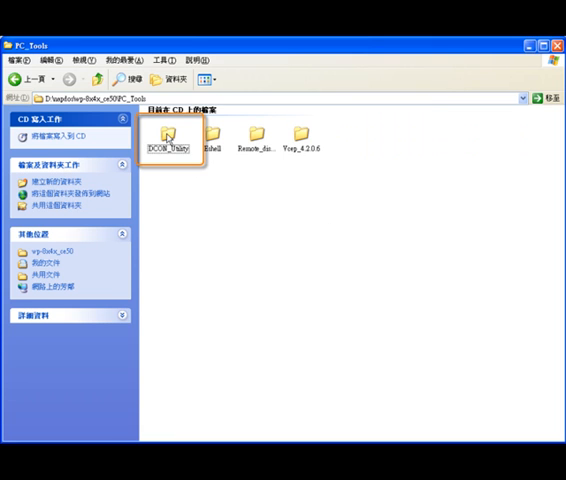
double_click(172, 136)
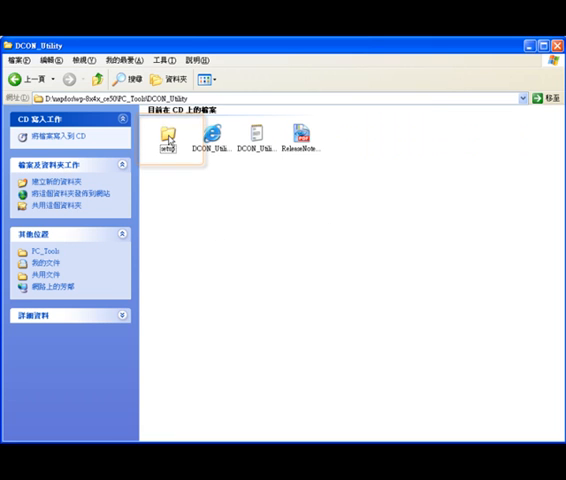
click(168, 136)
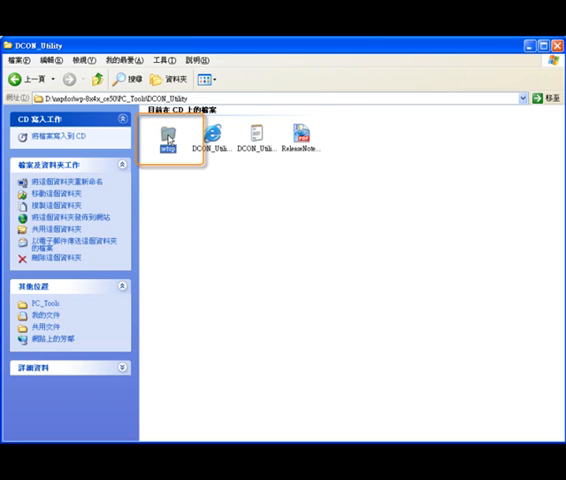
double_click(168, 136)
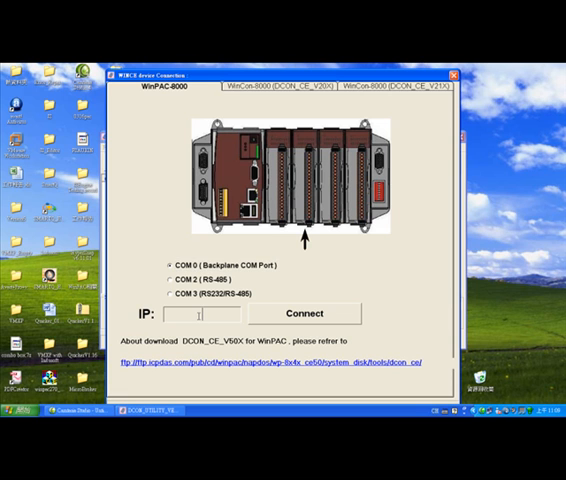
Connect to the WinPAC at 192.168.100.55 and scan its slots for I-87K modules
text(192.168.100.55)
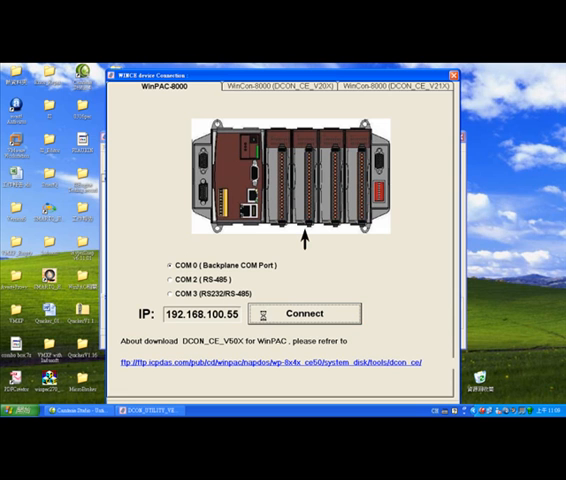
click(306, 312)
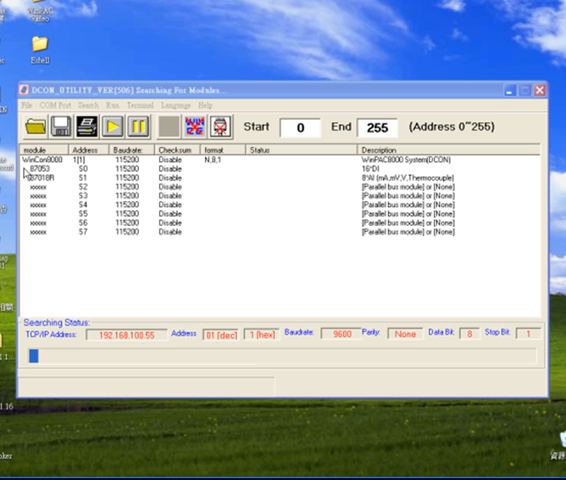
Bring up the 87053 digital input module's configuration window from the scan list
double_click(30, 168)
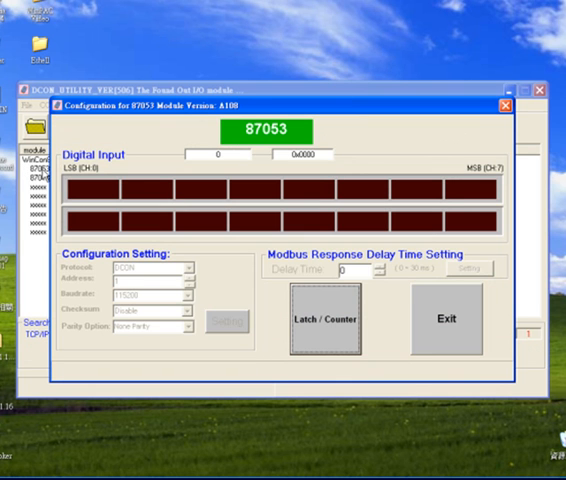
mouse_move(368, 288)
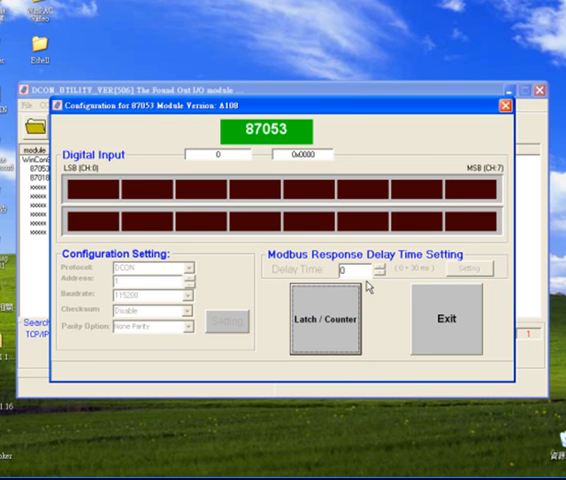